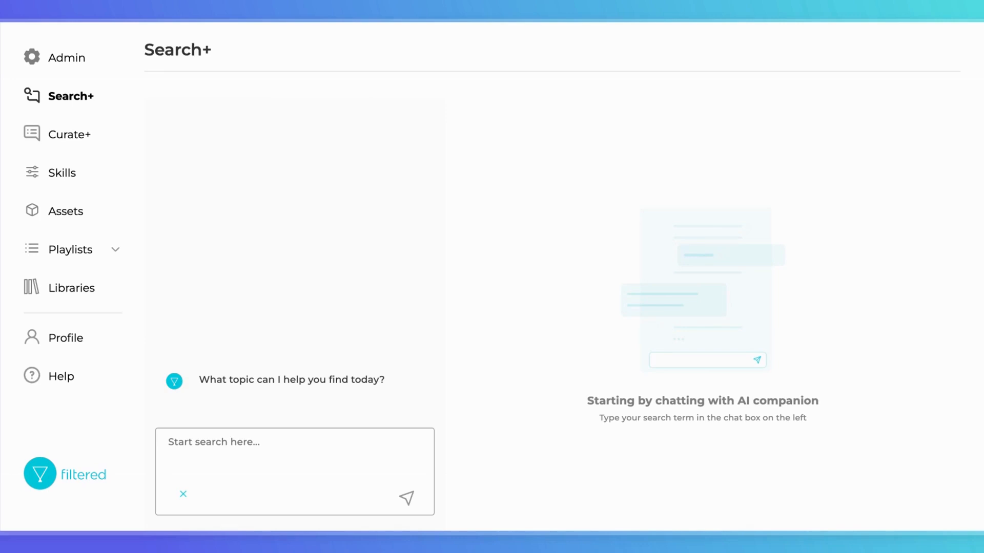
- Search for 'leadership' with the Search+ AI companion
type("lea")
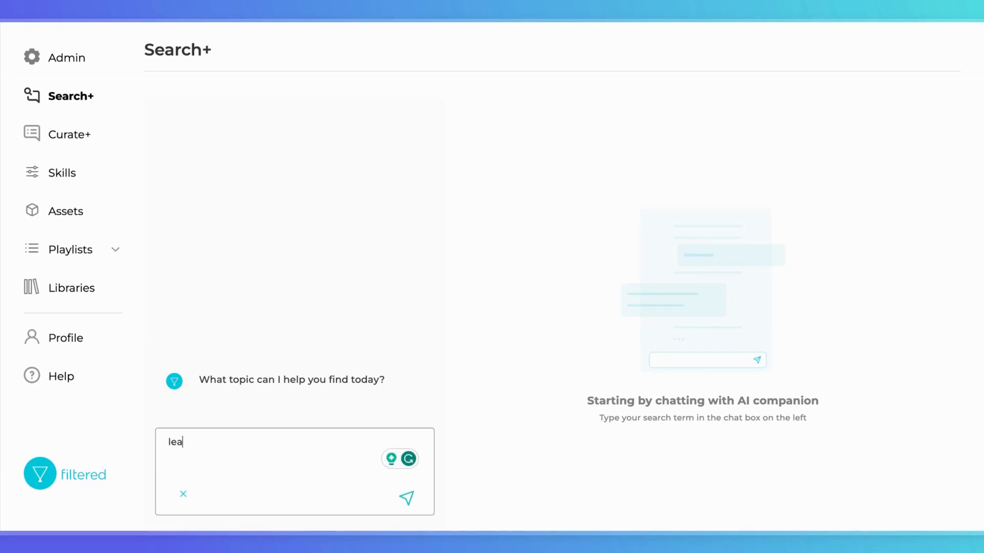
type("dership")
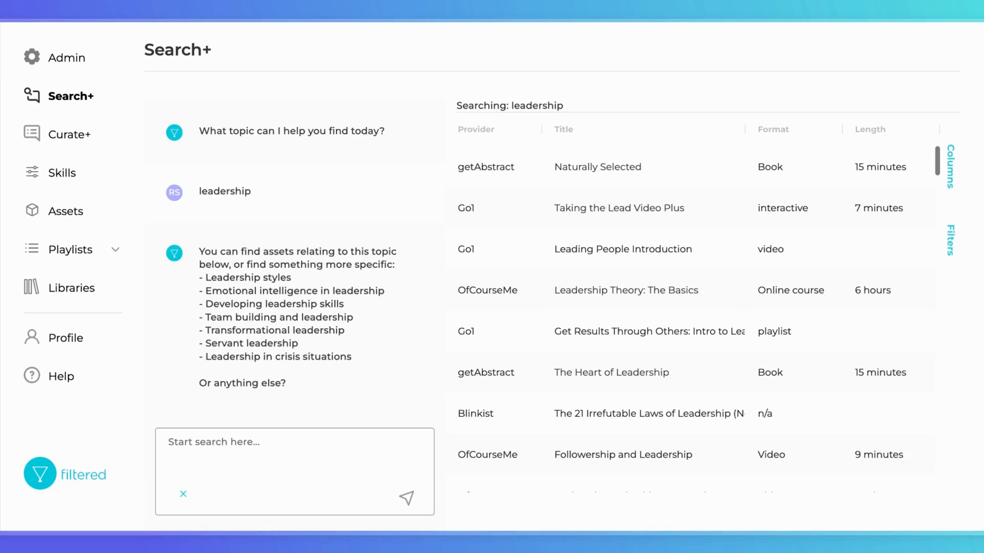
mouse_move(261, 426)
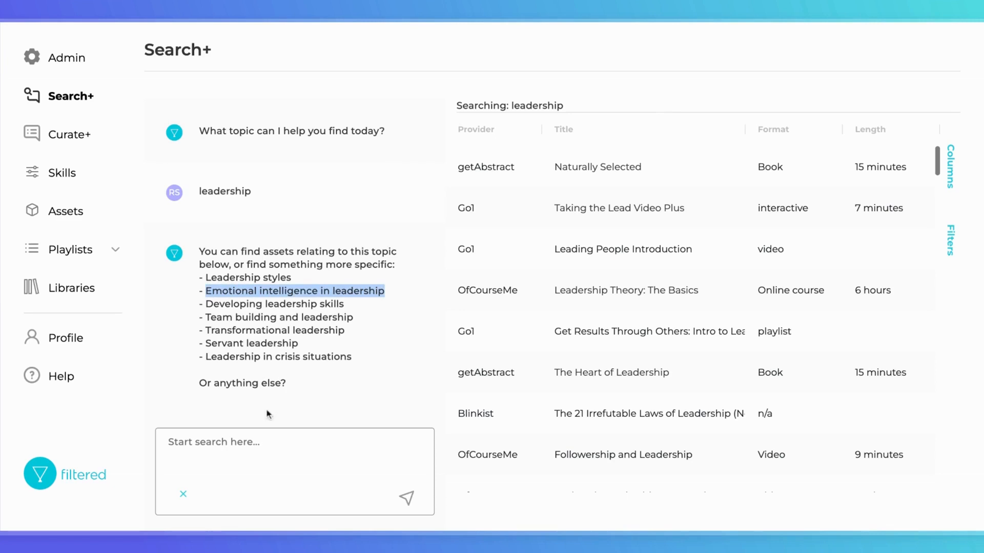
- Query the 'Emotional intelligence in leadership' subtopic and bring up the Filters panel
left_click(295, 290)
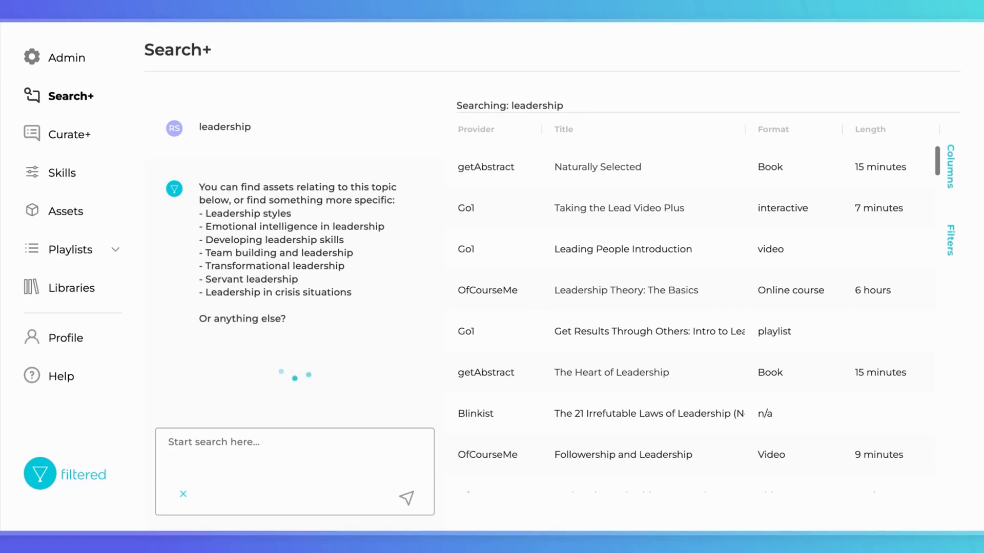
left_click(293, 226)
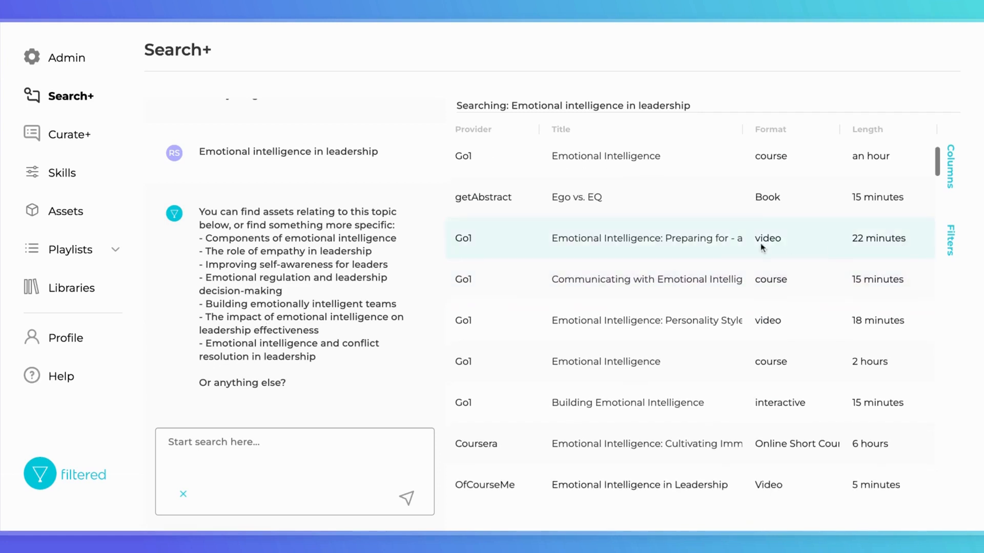
scroll("down", 3)
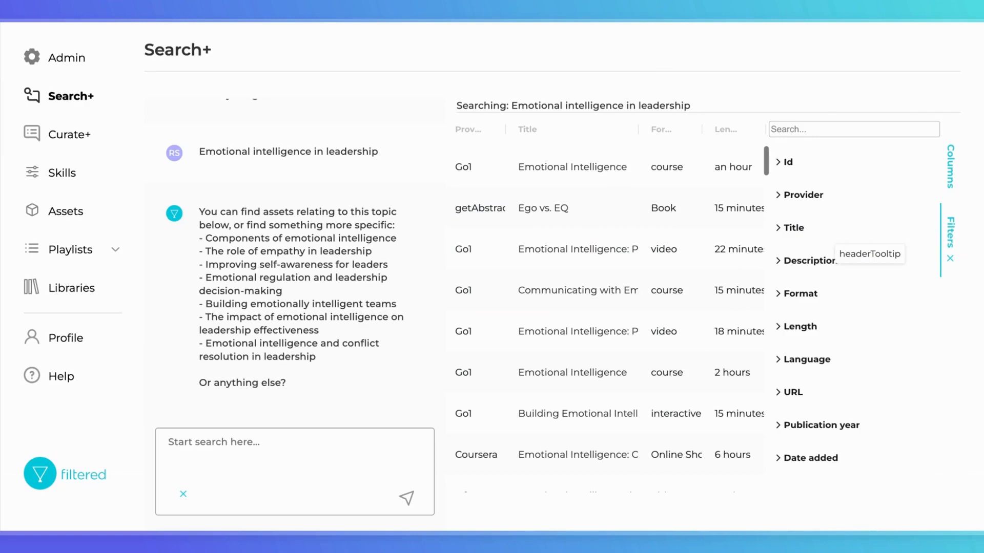
mouse_move(819, 298)
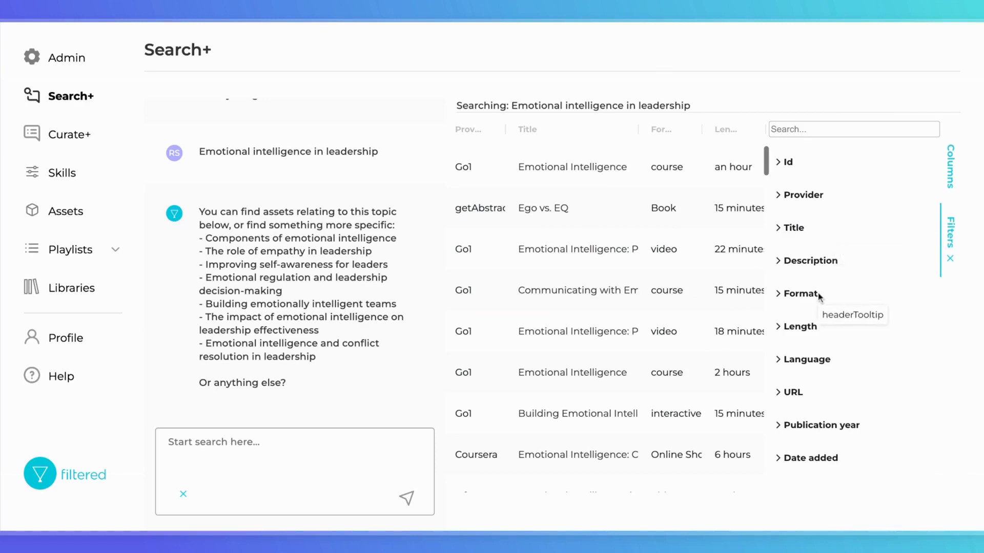
mouse_move(816, 311)
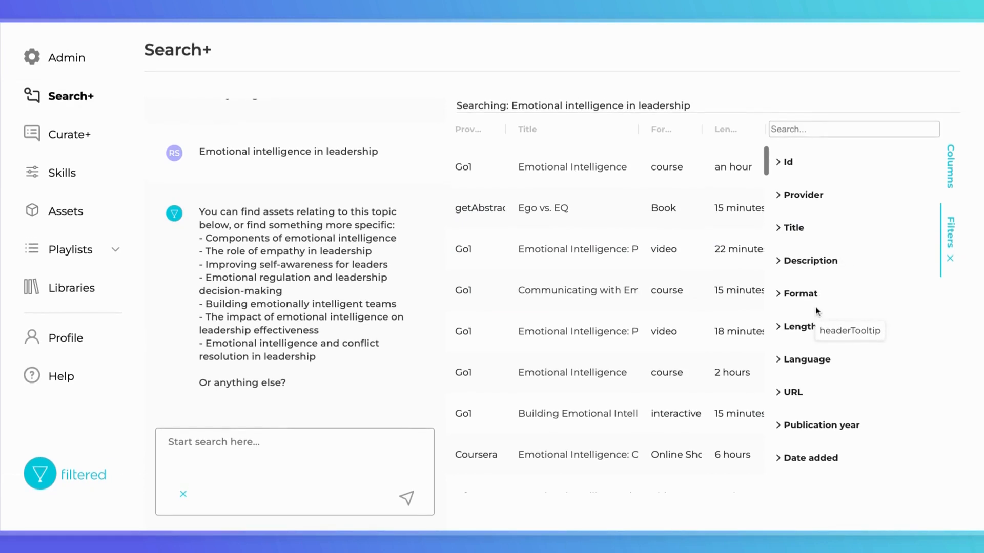
- Filter results to Book and Course formats of 20 minutes or less
left_click(800, 293)
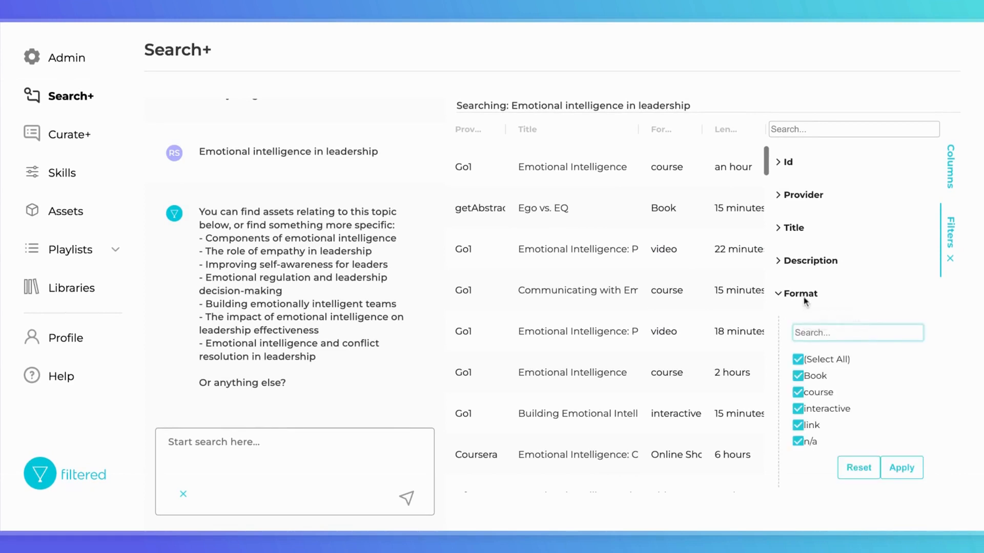
left_click(799, 373)
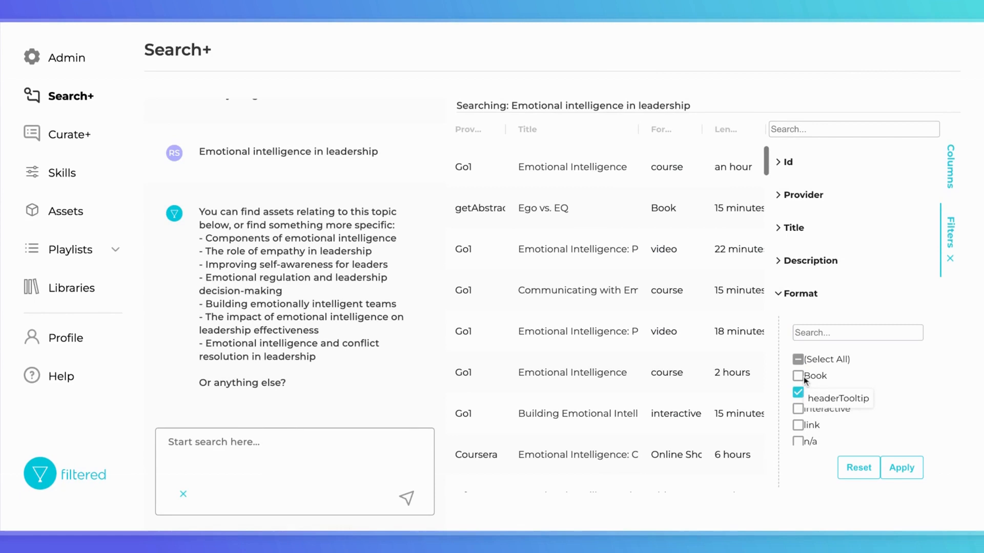
left_click(901, 468)
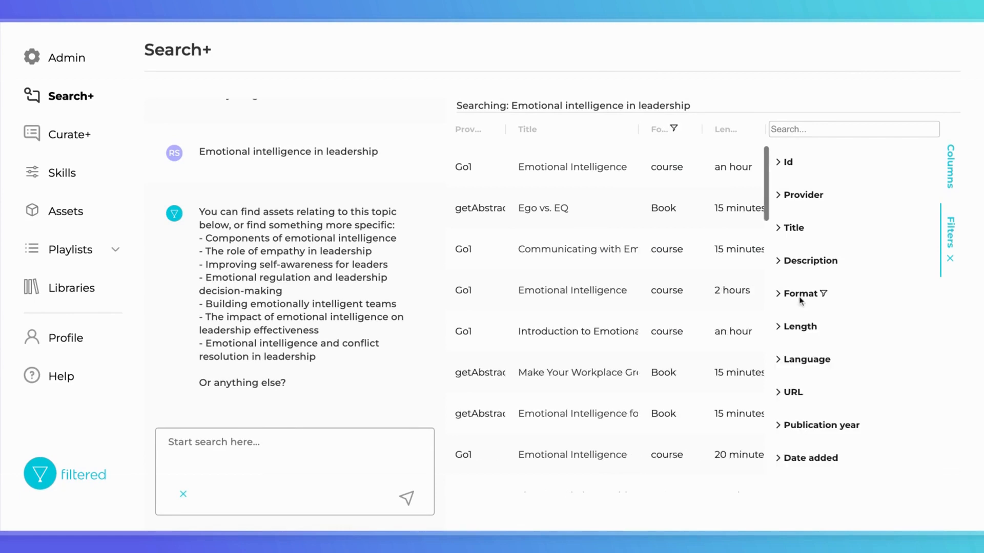
mouse_move(812, 331)
type("20")
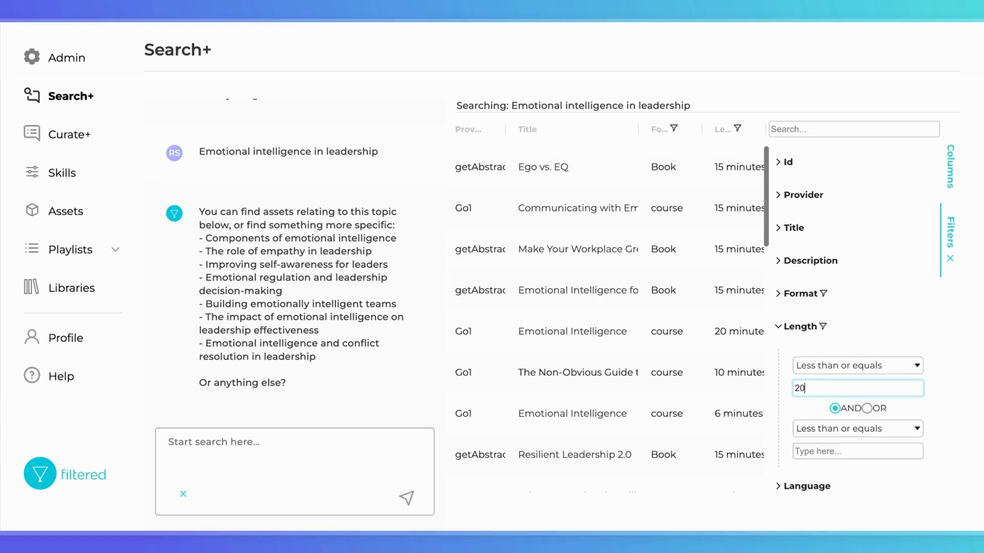
left_click(802, 326)
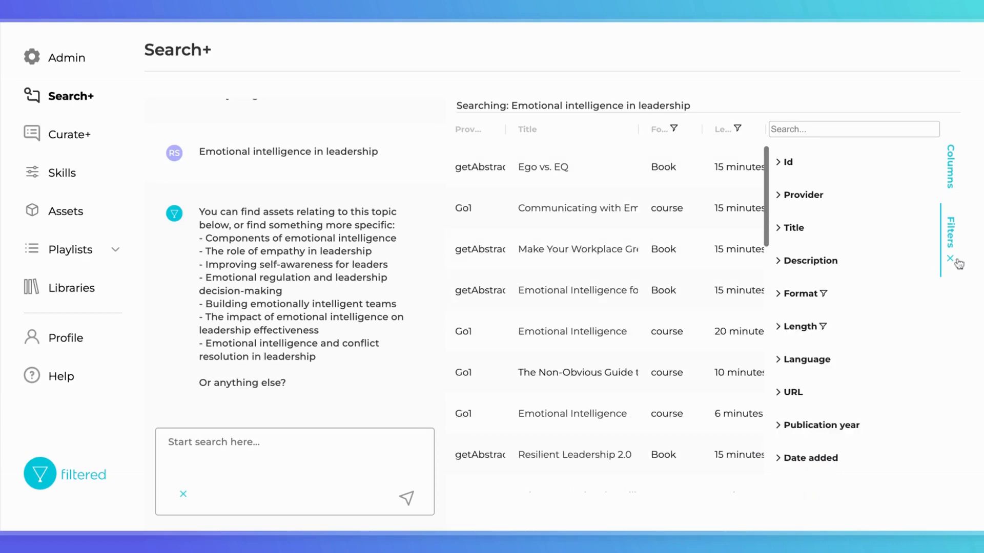
left_click(951, 258)
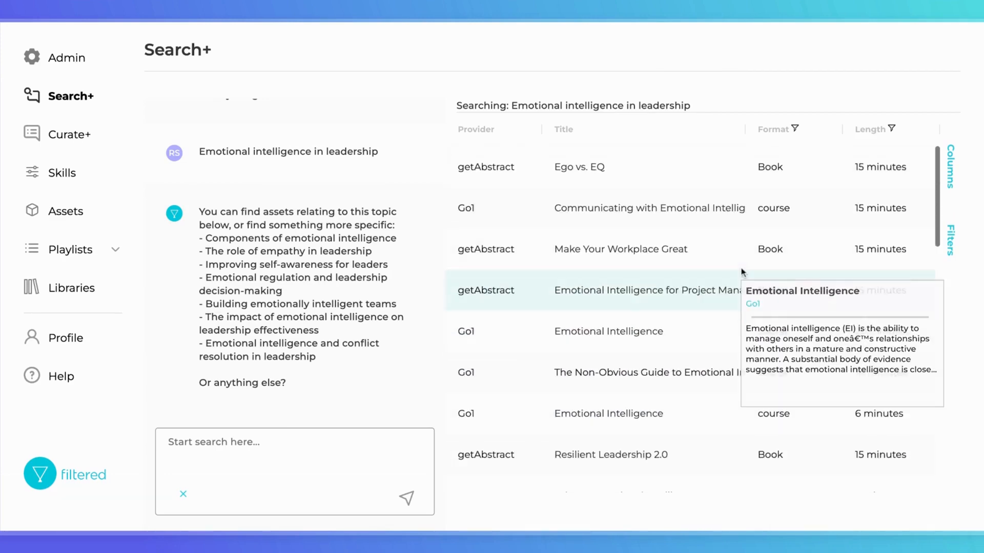
mouse_move(594, 247)
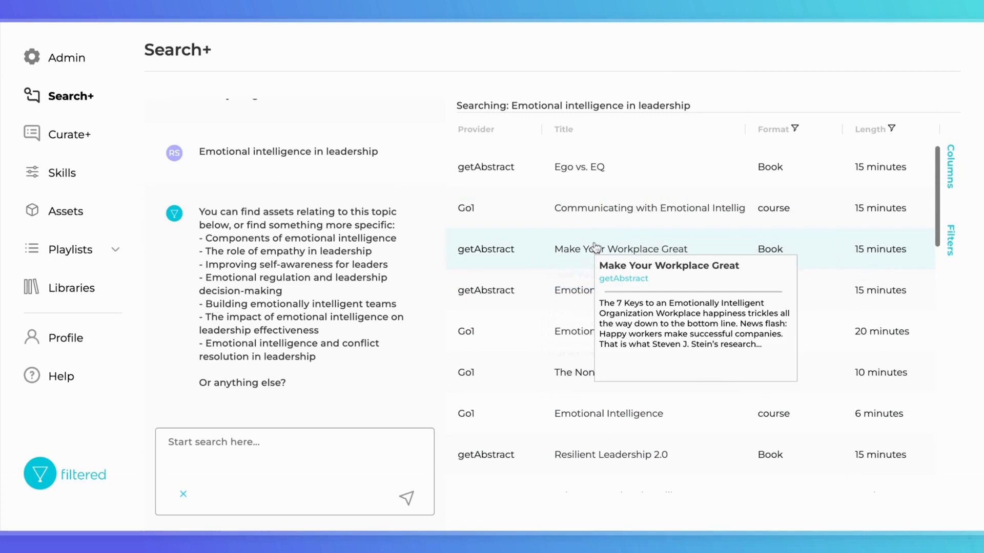
mouse_move(605, 208)
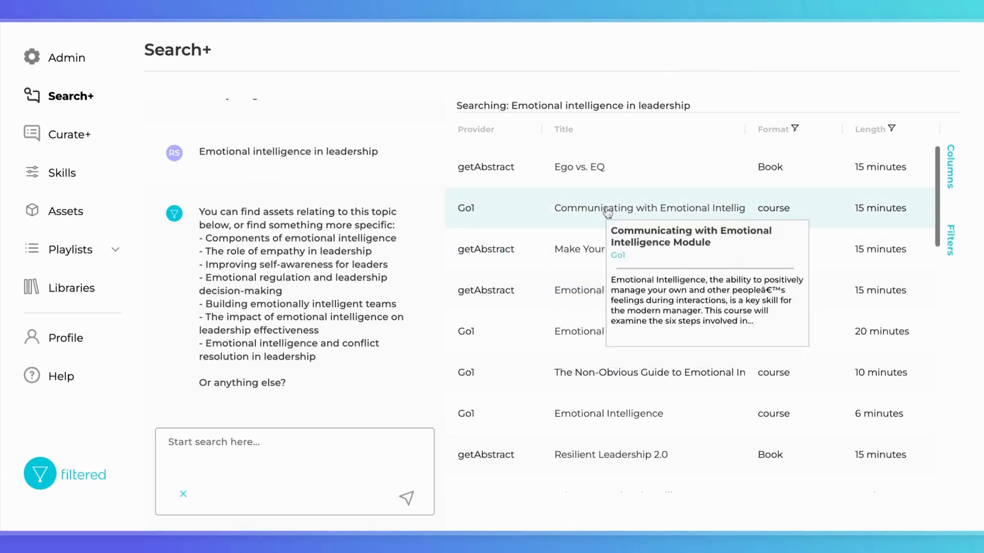
mouse_move(607, 212)
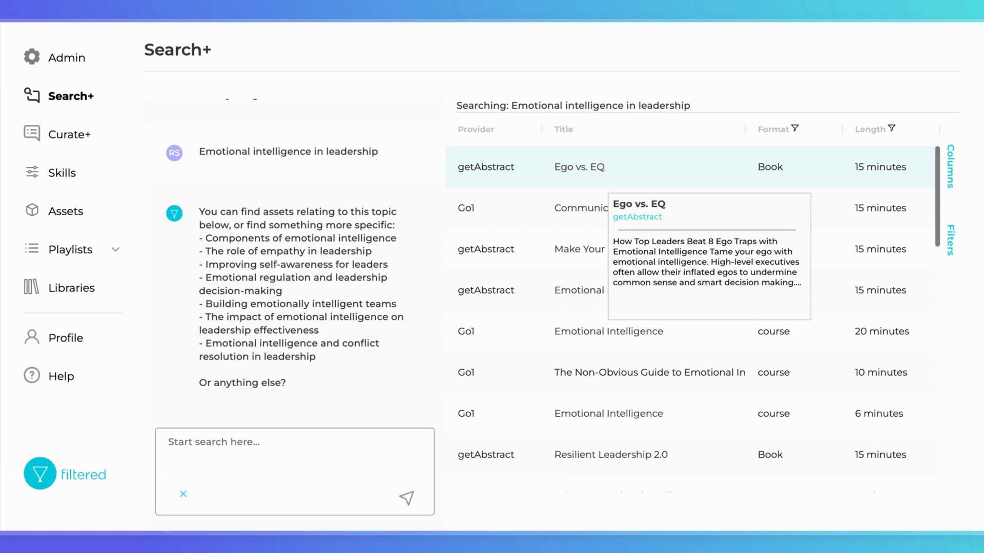
left_click(69, 135)
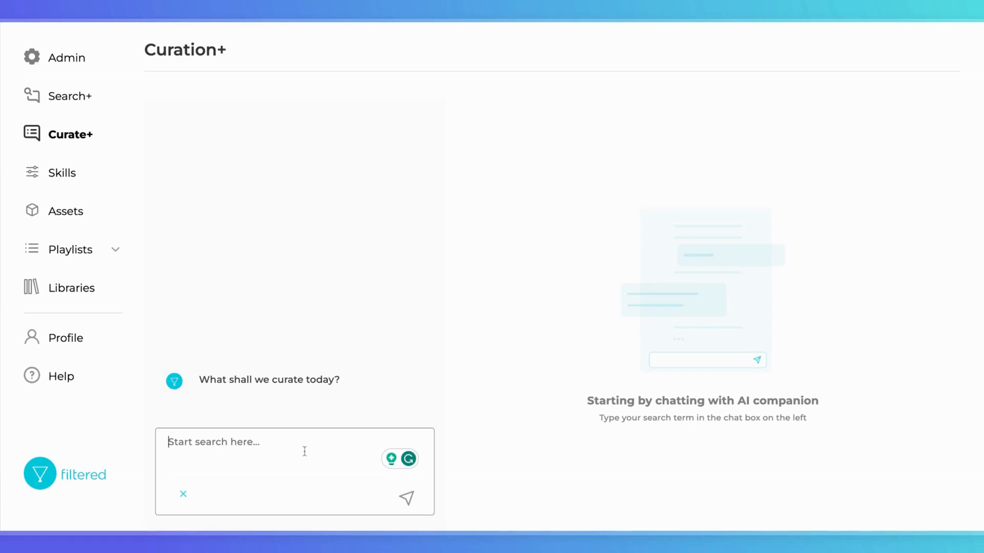
- Send 'leadership resources for first time managers' to the Curate+ companion
type("leadership resources for first time managers")
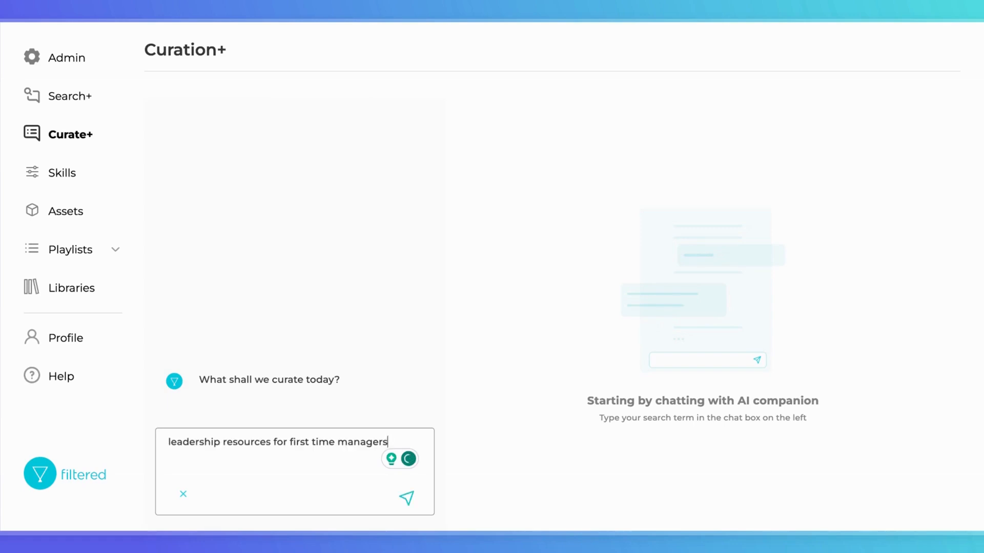
left_click(405, 499)
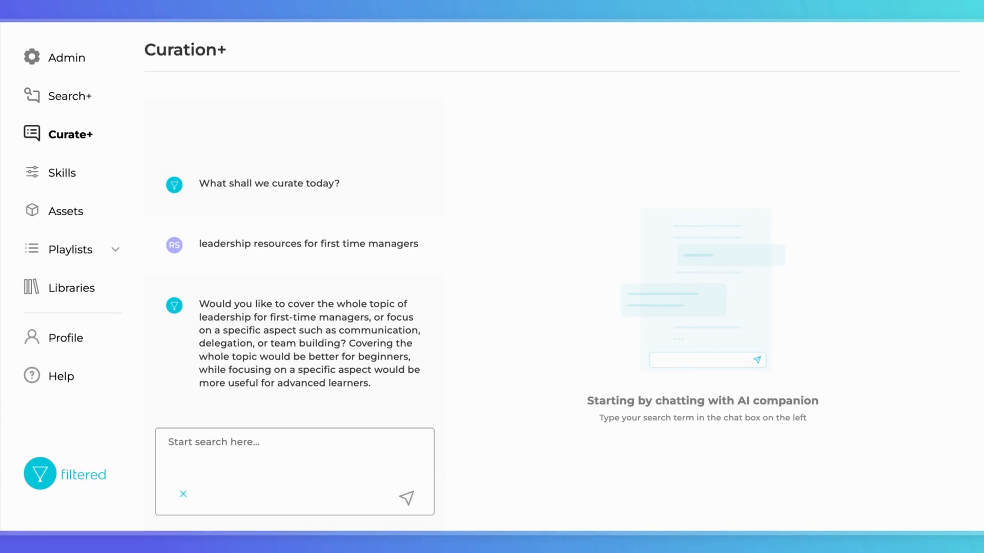
left_click(289, 448)
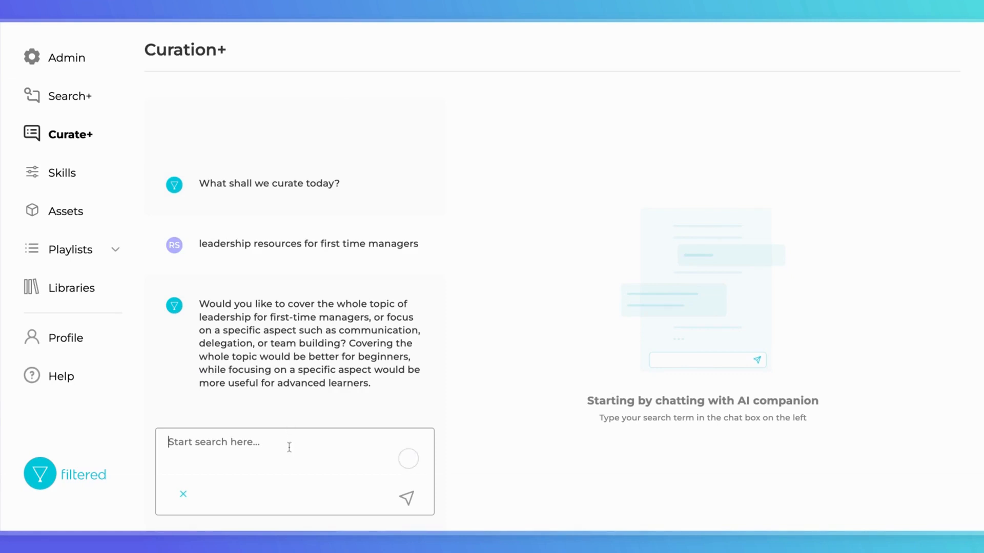
- Reply 'Let's focus on the whole topic, and name the playlist as new managers 101.'
type("Let's")
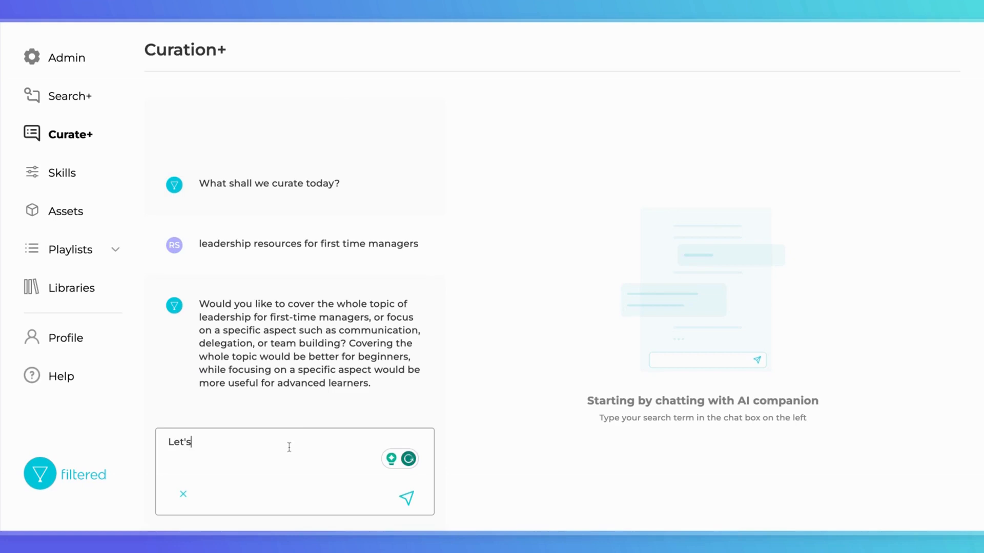
type("focus on")
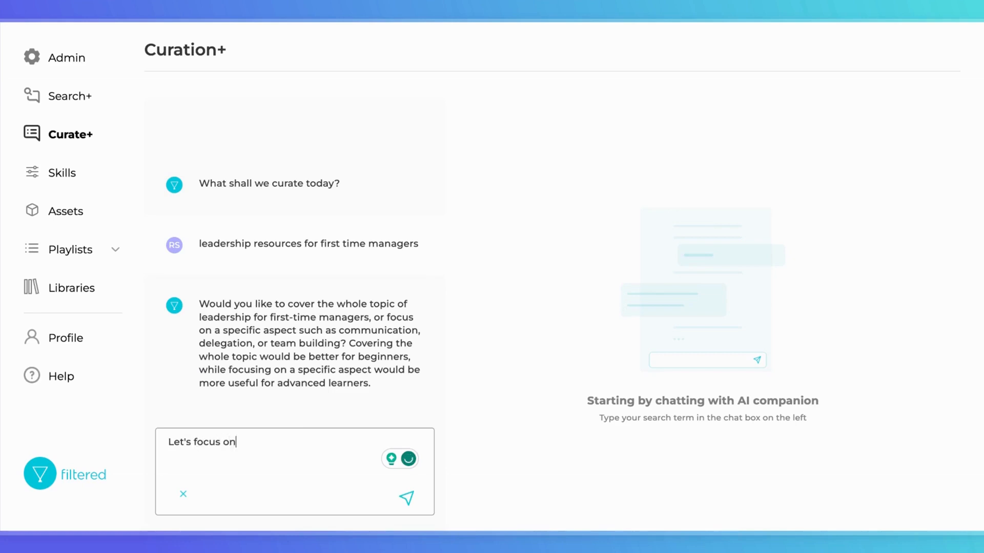
type("the whole topic")
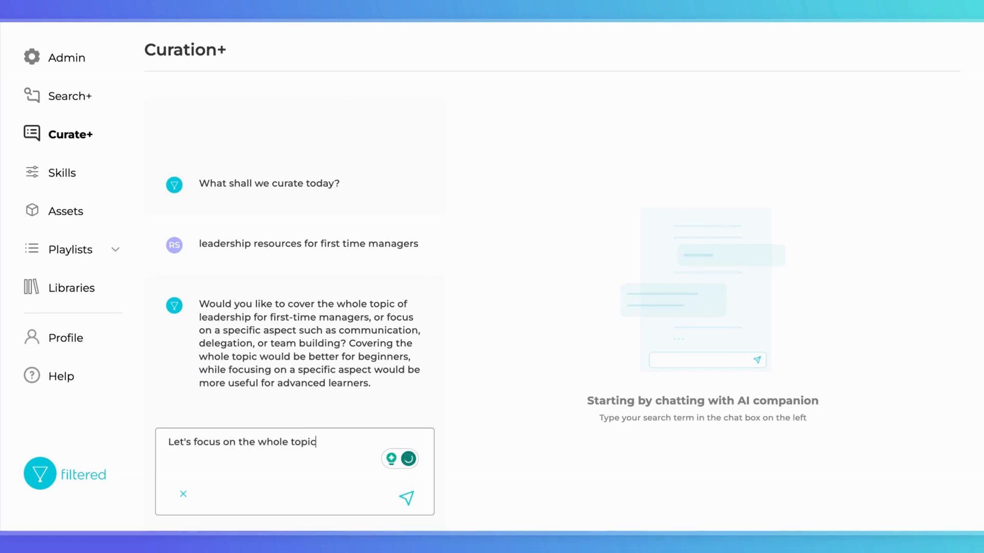
type(",")
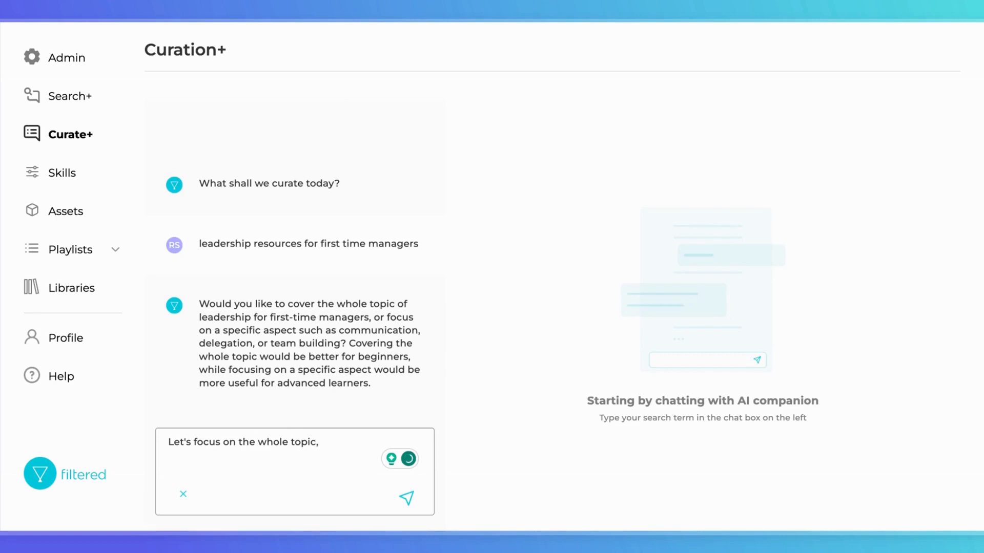
type("and")
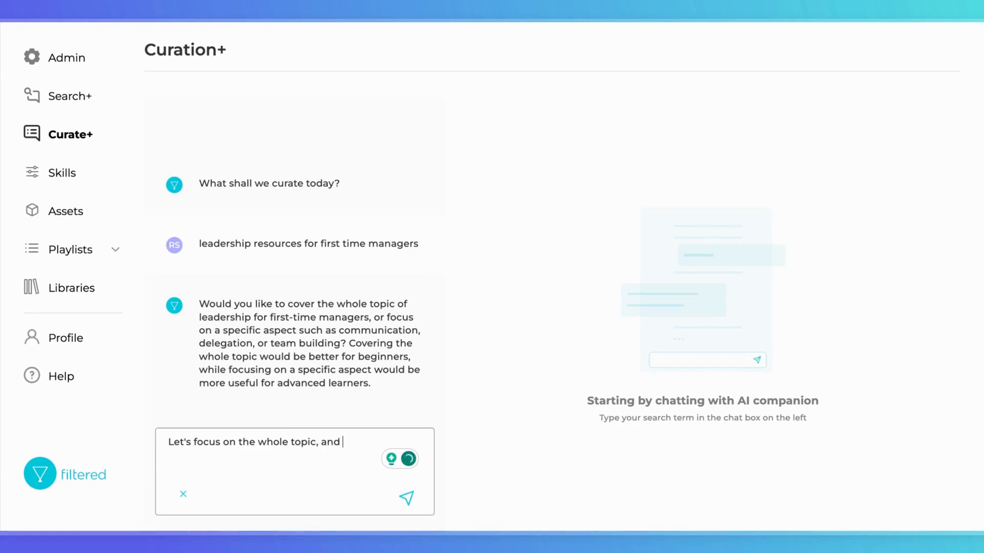
type("name the pl")
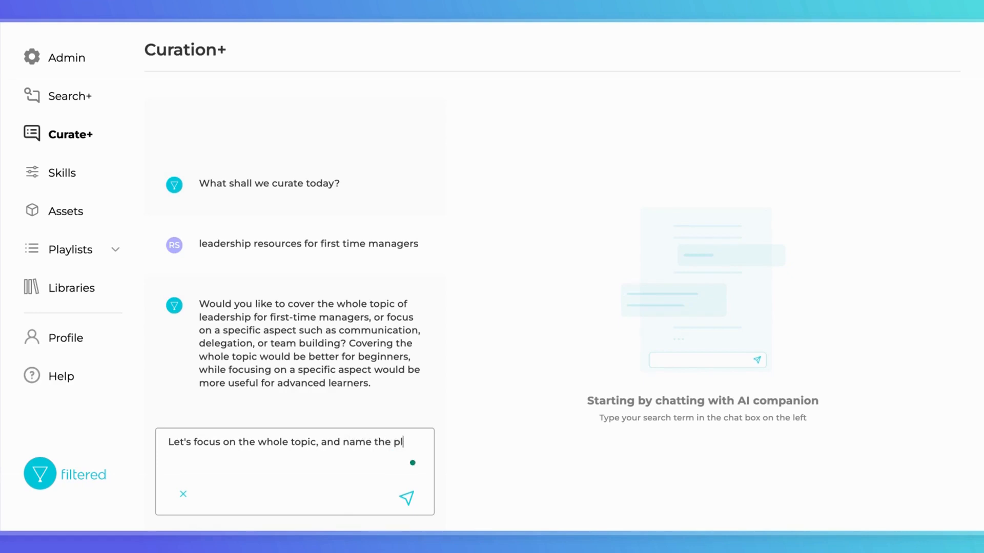
type("aylist")
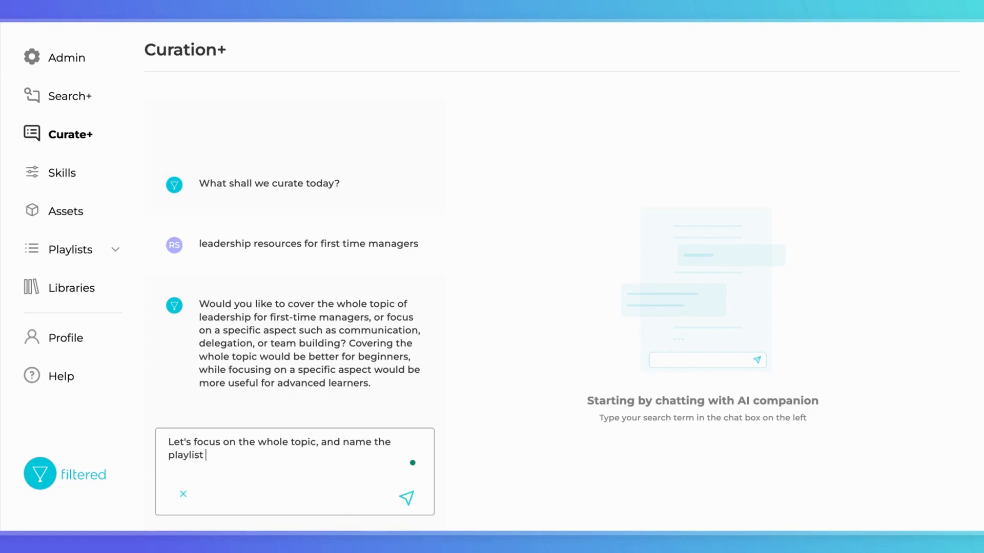
type("as")
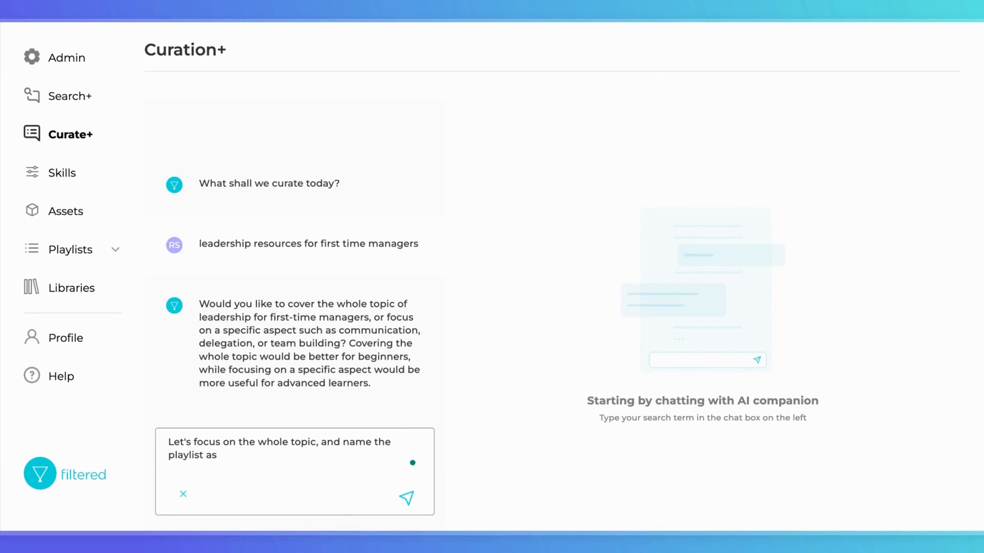
type("new managers")
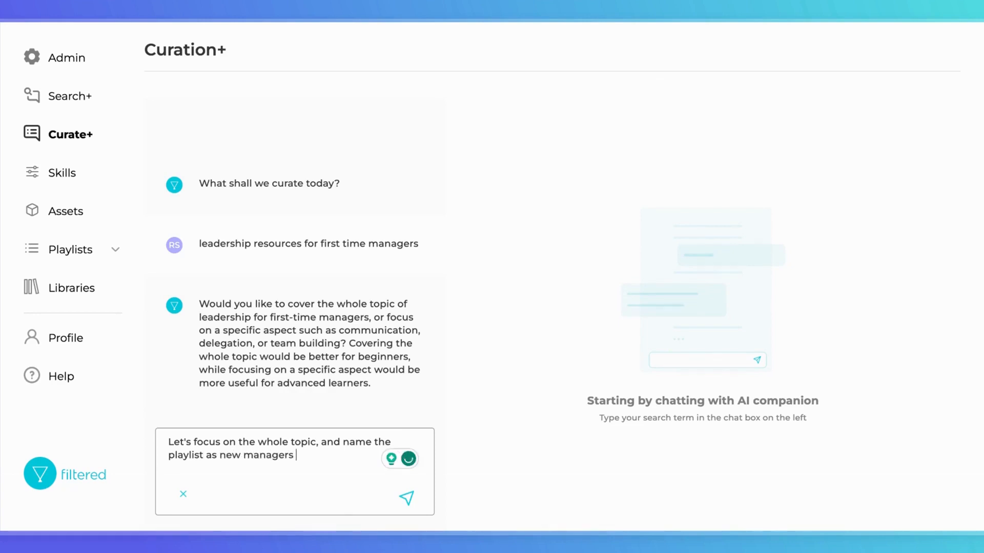
type("101.")
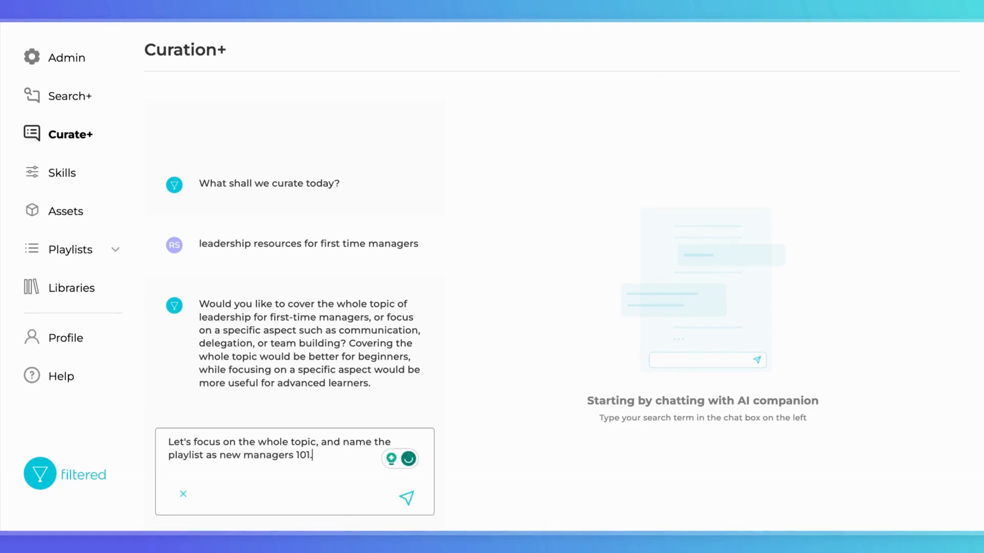
left_click(406, 499)
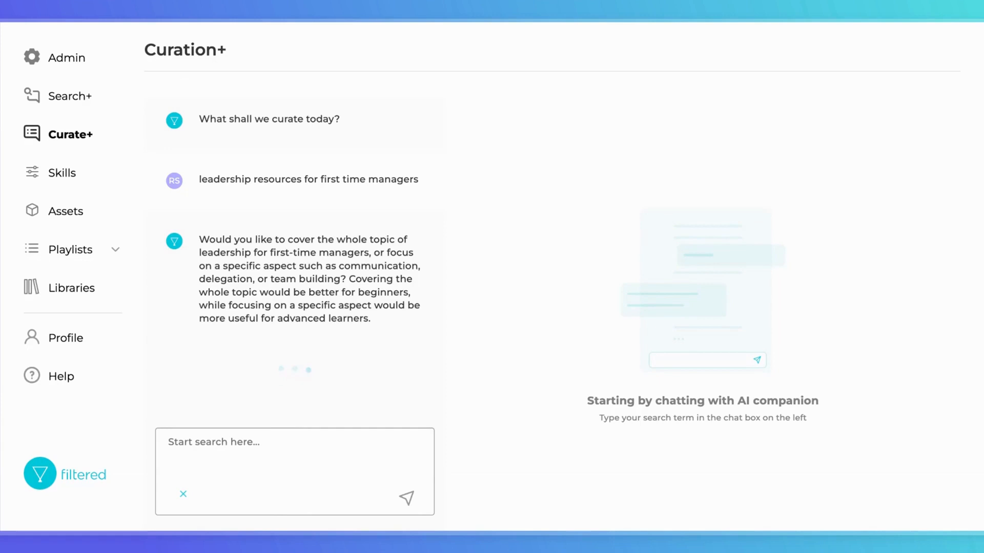
- Scroll through the five-module brief and highlight the first module's description
scroll("down", 3)
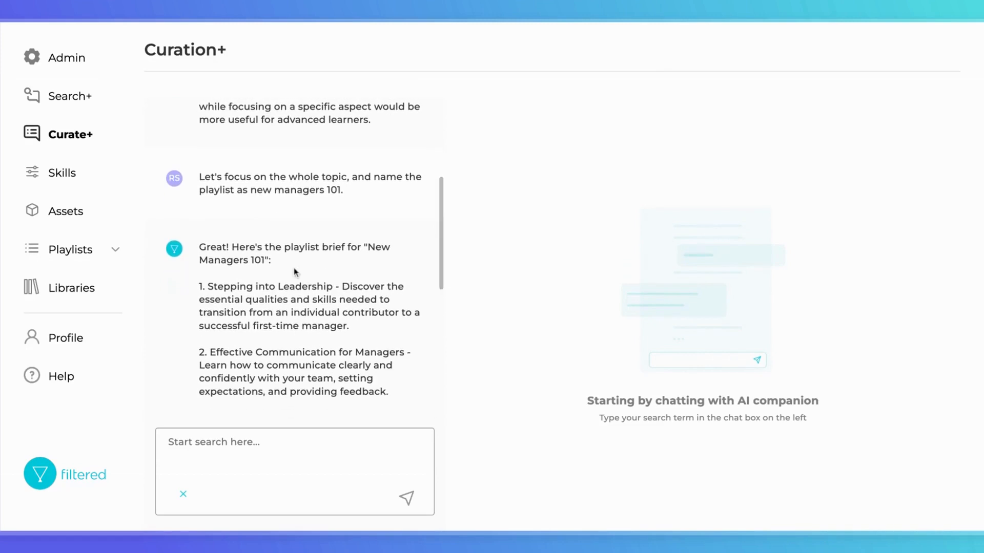
mouse_move(263, 273)
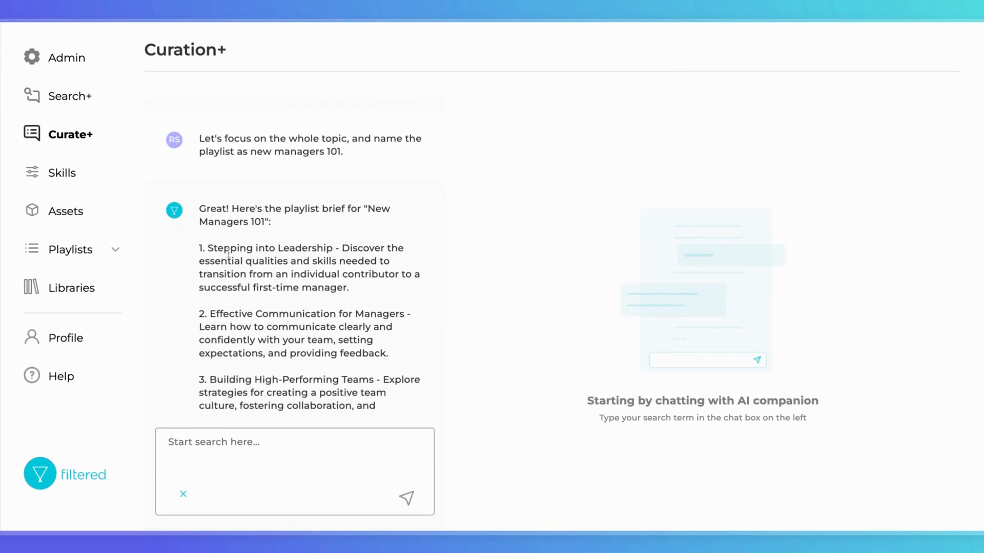
scroll("down", 3)
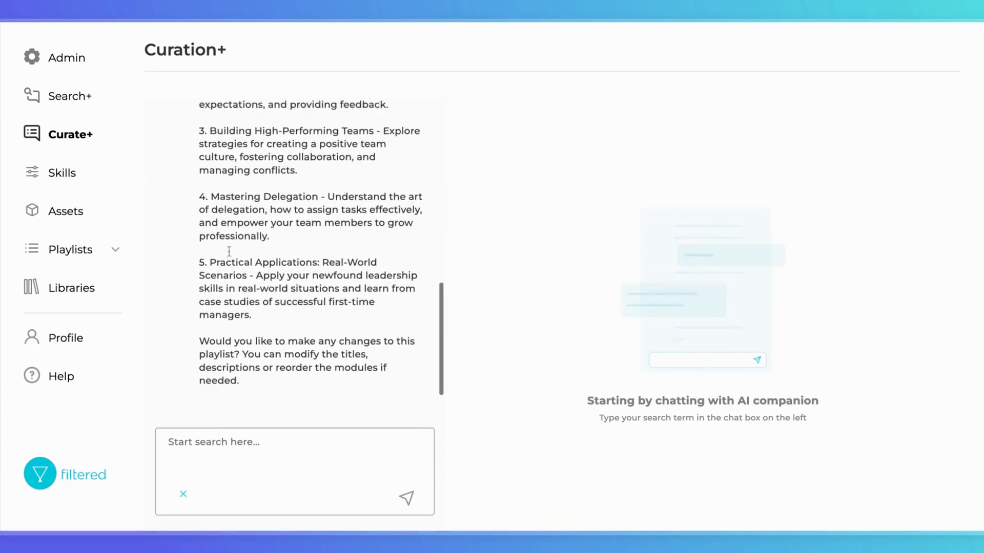
scroll("up", 3)
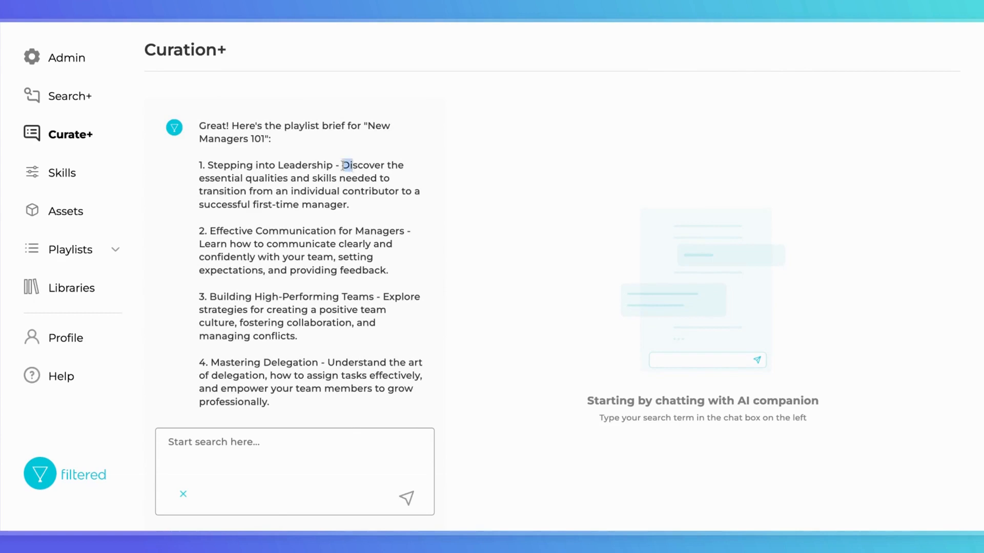
left_click_drag(344, 165, 348, 205)
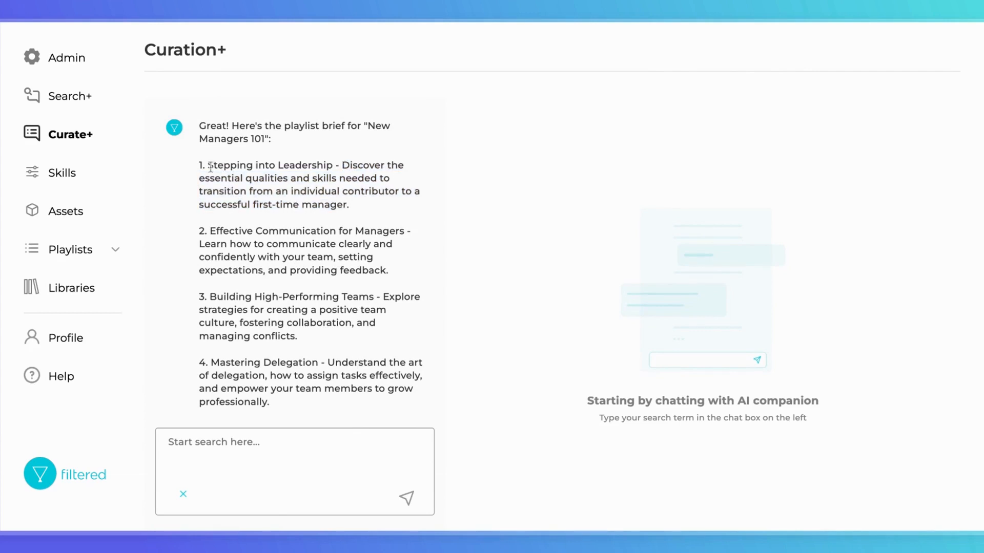
left_click_drag(340, 164, 350, 205)
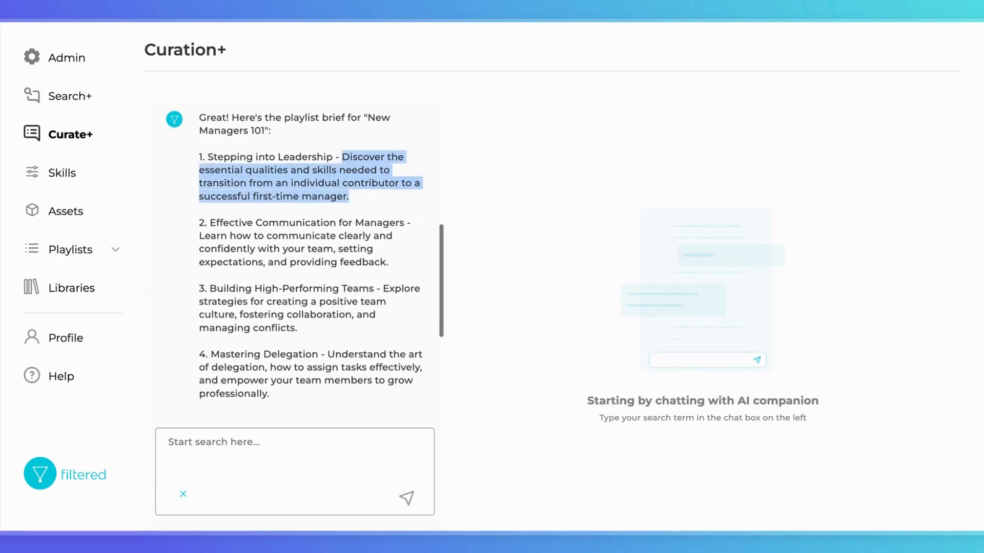
scroll("down", 3)
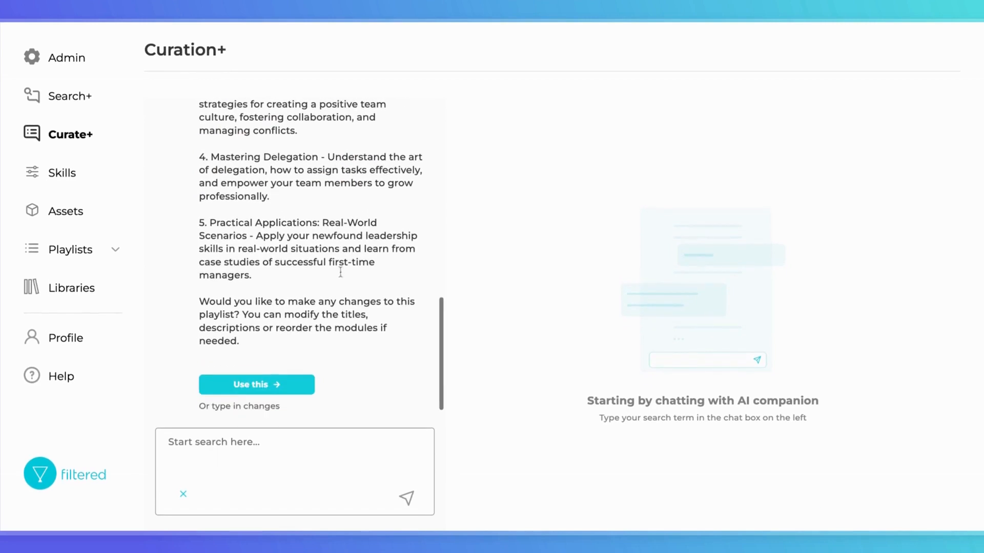
mouse_move(247, 424)
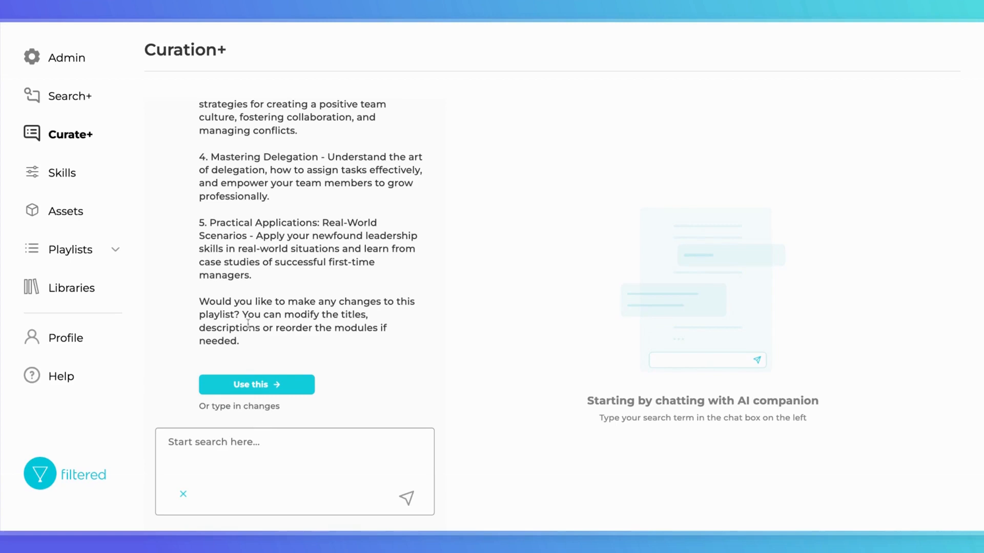
mouse_move(327, 339)
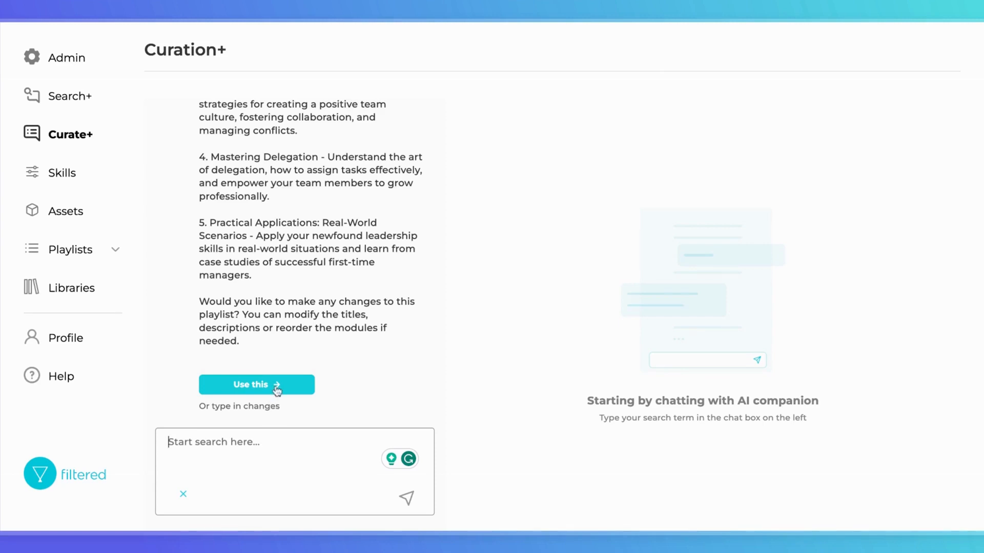
- Accept the brief with 'Use this' and add assets to the Stepping into Leadership module
left_click(256, 385)
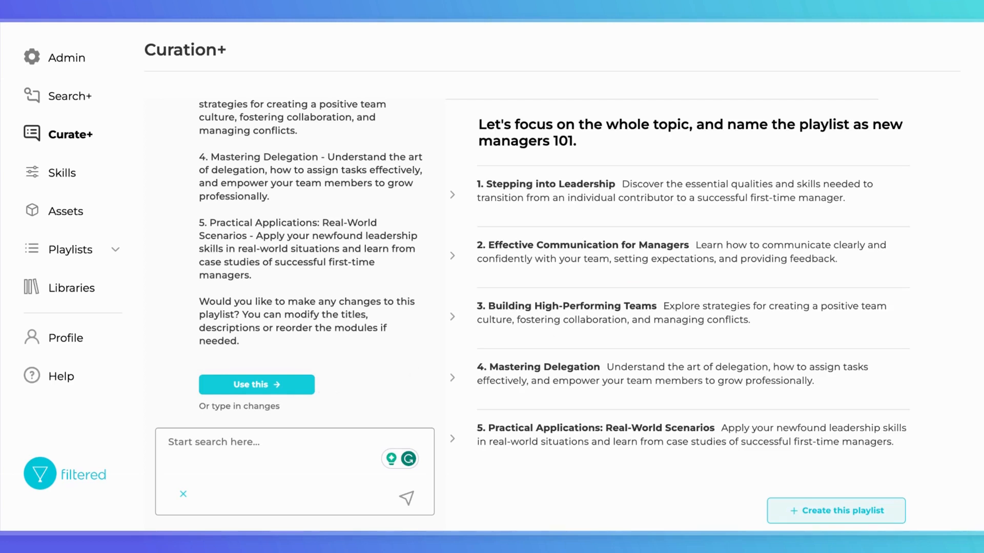
mouse_move(601, 231)
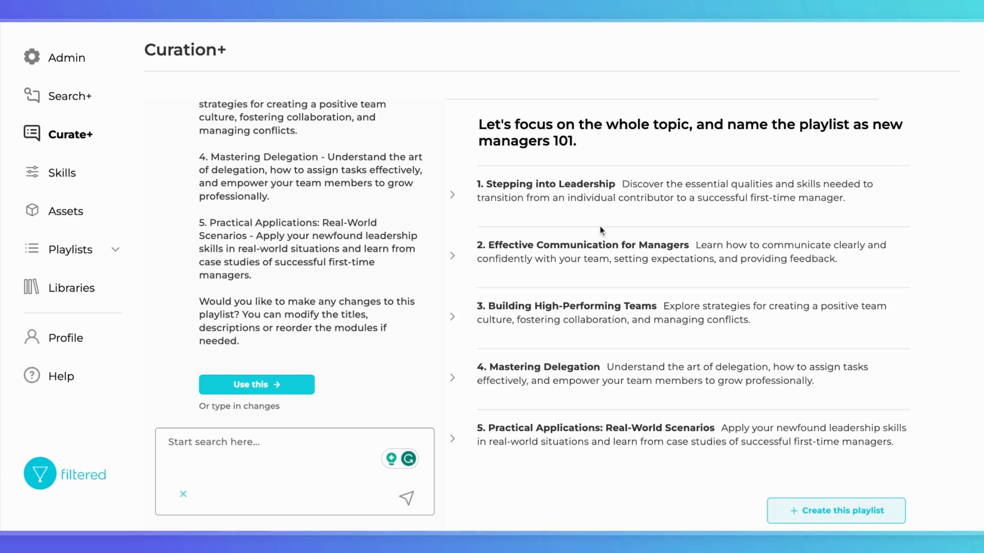
mouse_move(571, 178)
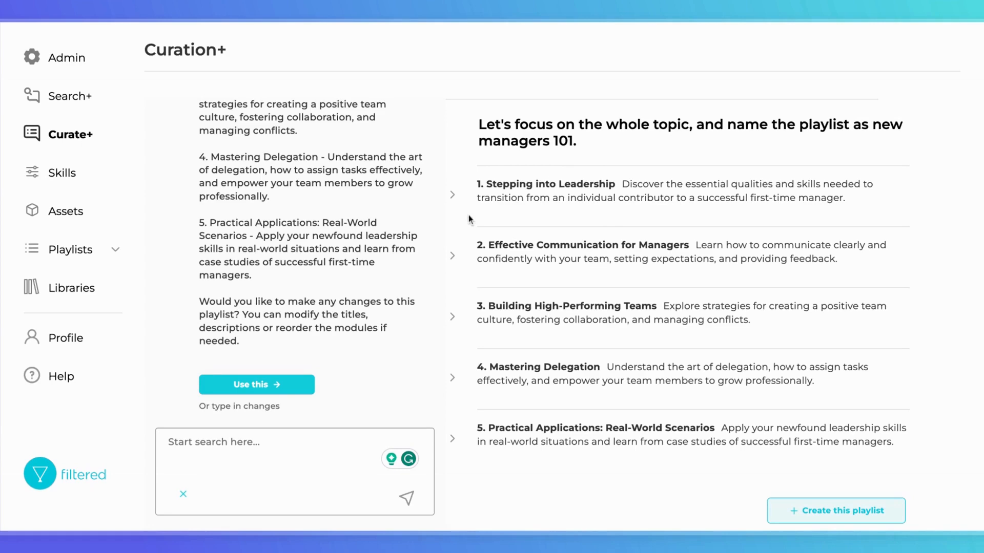
left_click(452, 194)
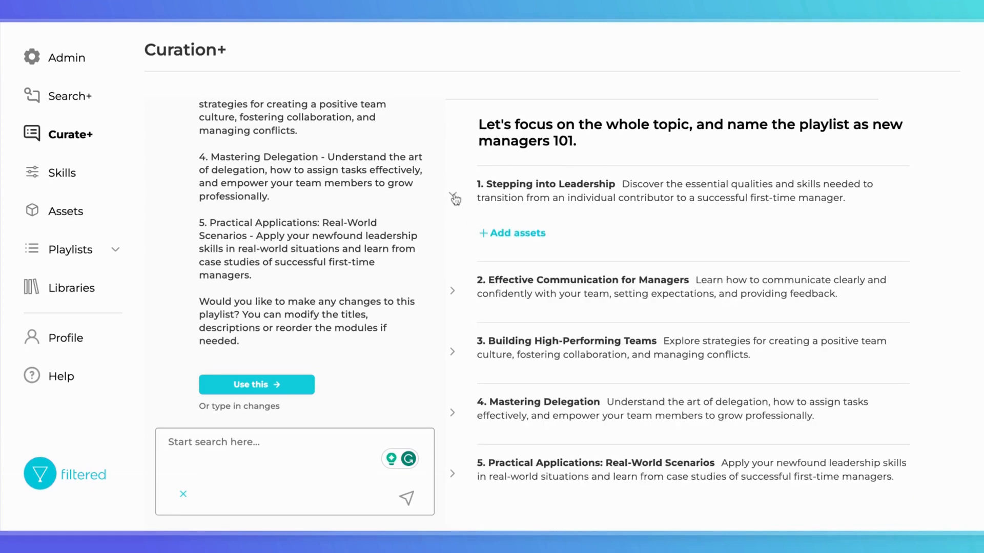
left_click(451, 290)
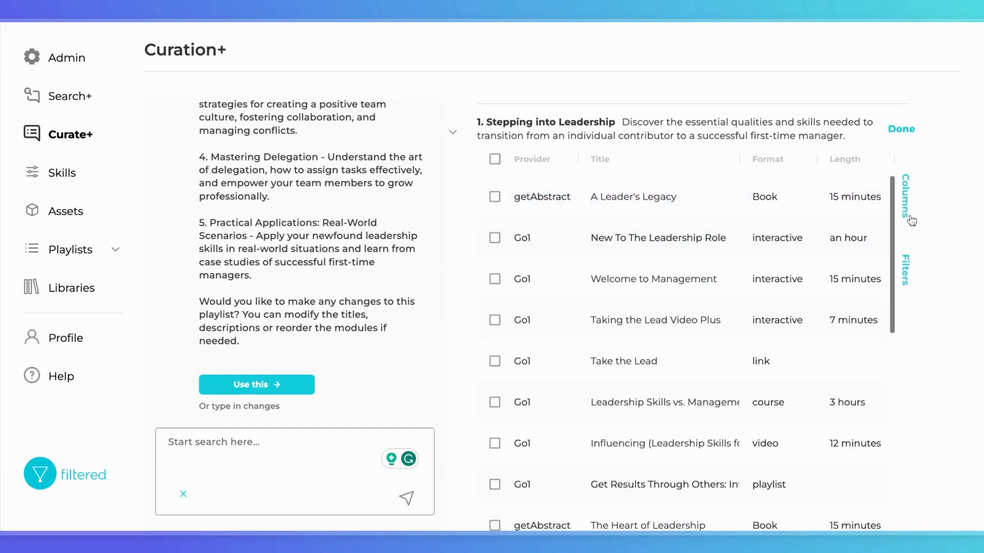
- Filter the module's candidates to Article and Course formats of 30 minutes or less
left_click(907, 201)
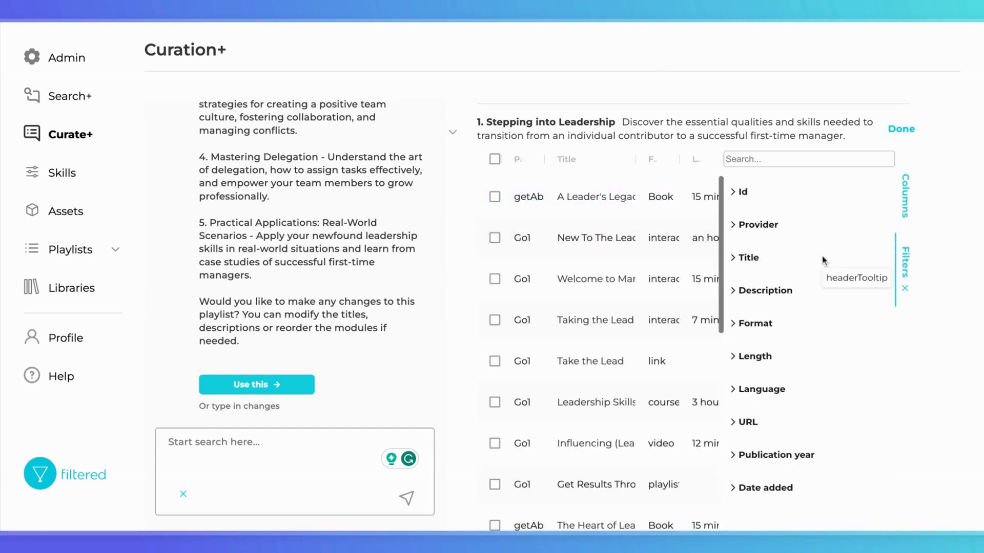
mouse_move(792, 327)
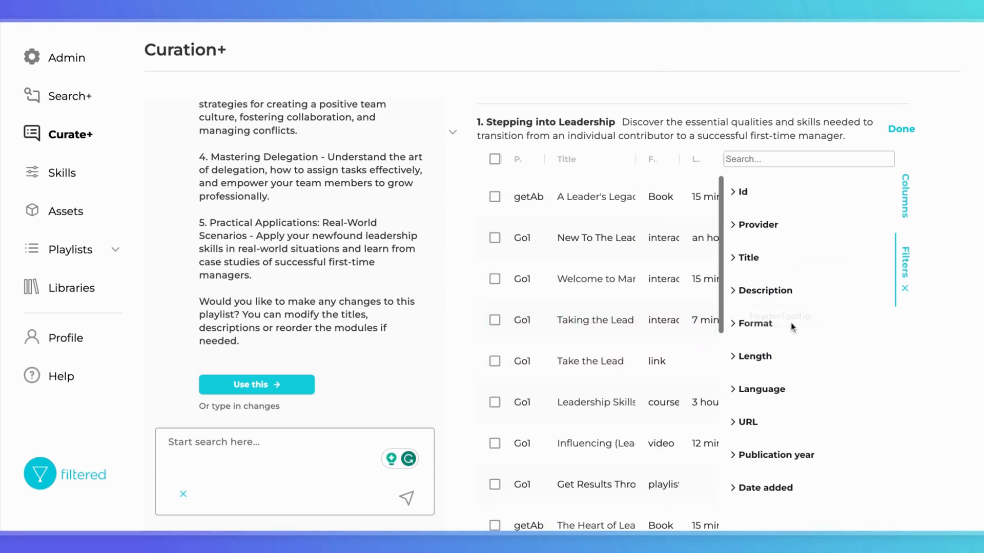
left_click(754, 323)
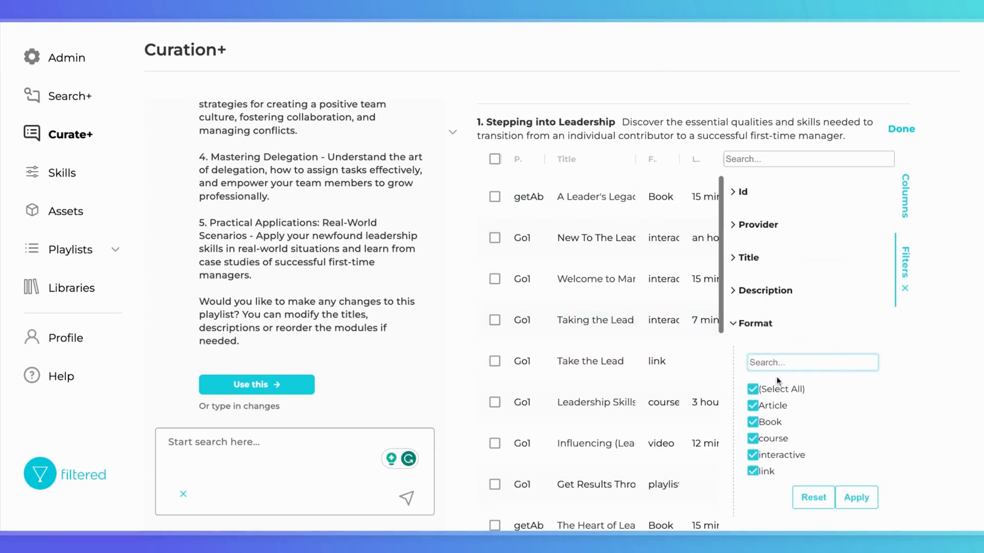
mouse_move(783, 437)
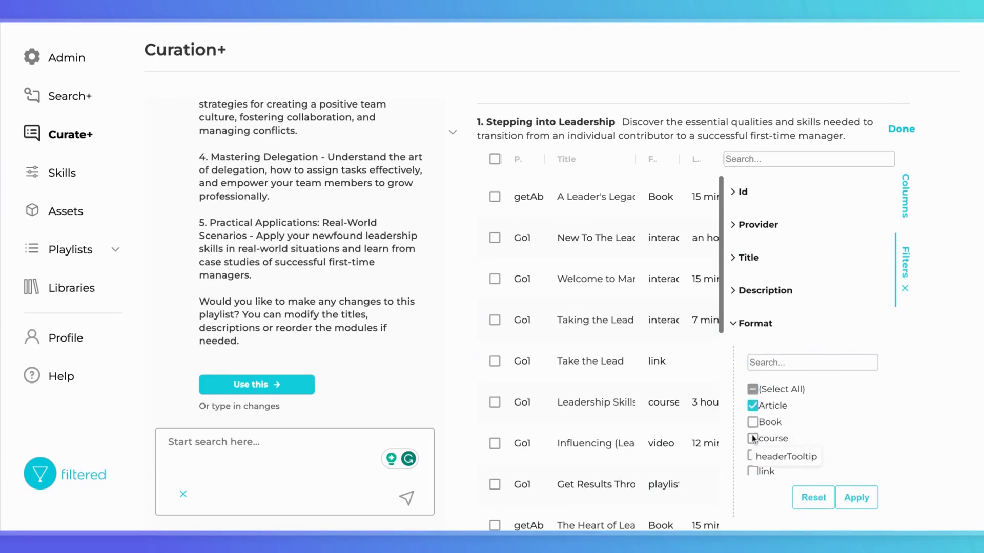
left_click(752, 437)
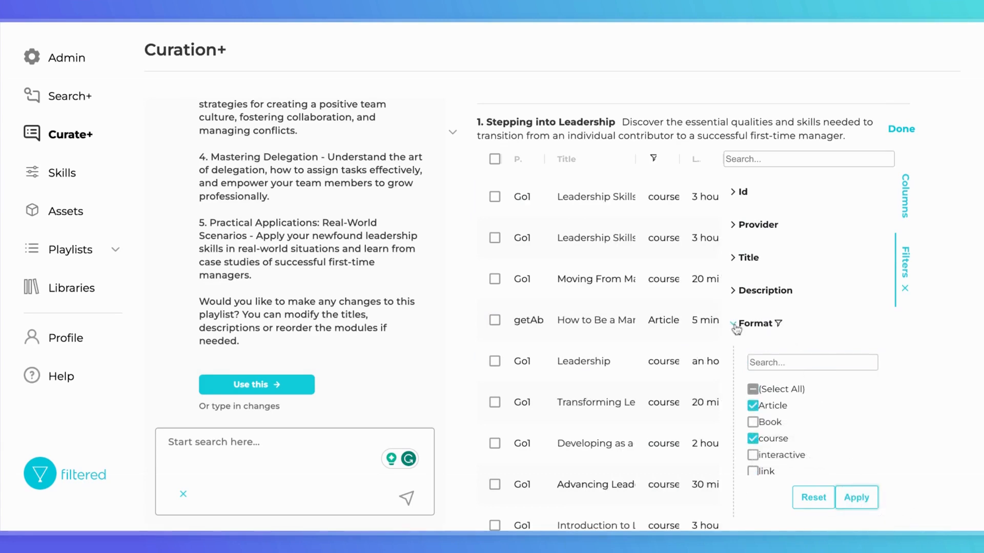
left_click(756, 323)
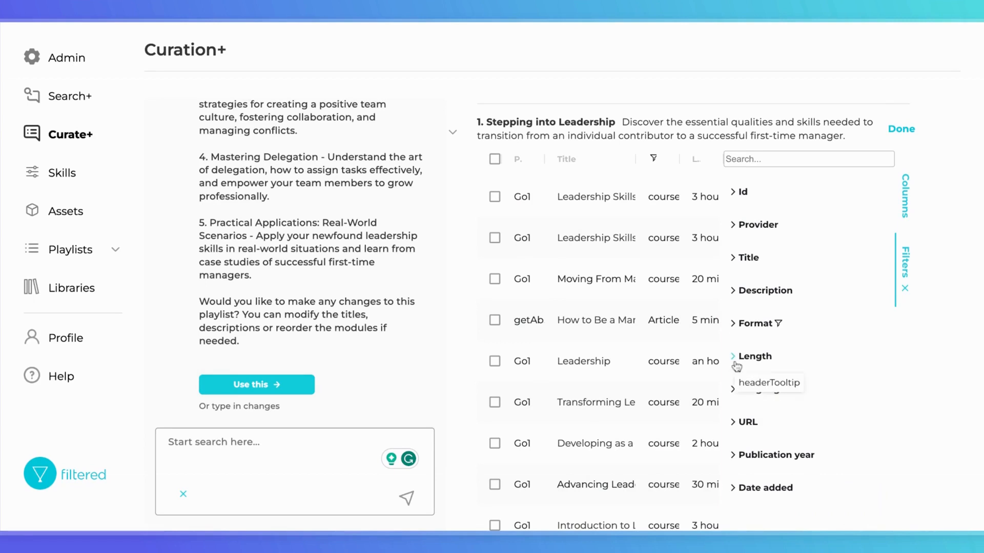
left_click(753, 357)
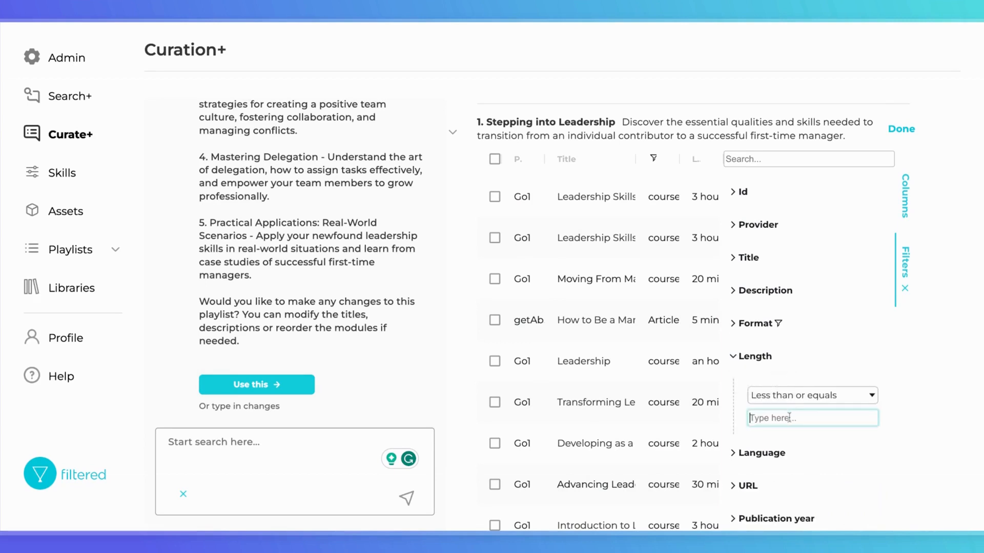
type("30")
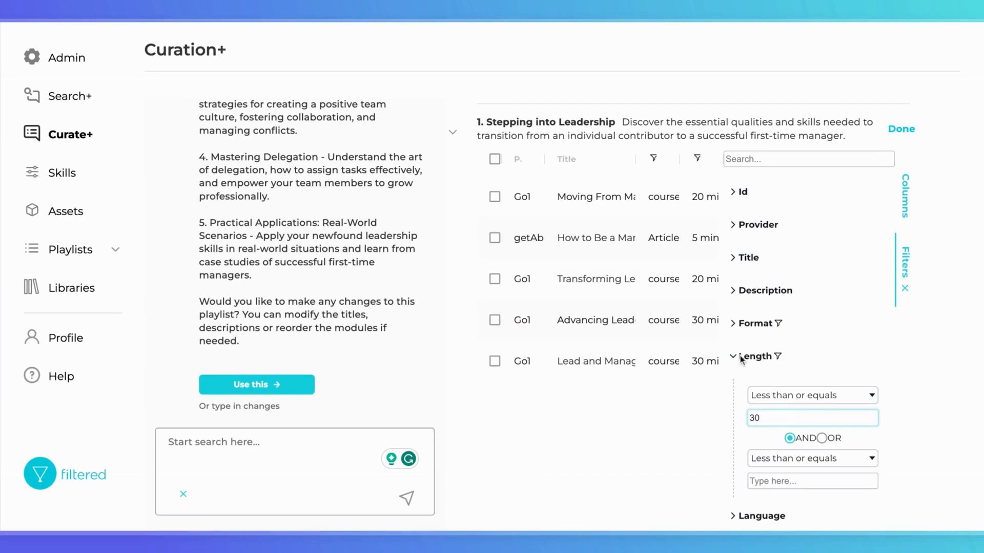
left_click(757, 357)
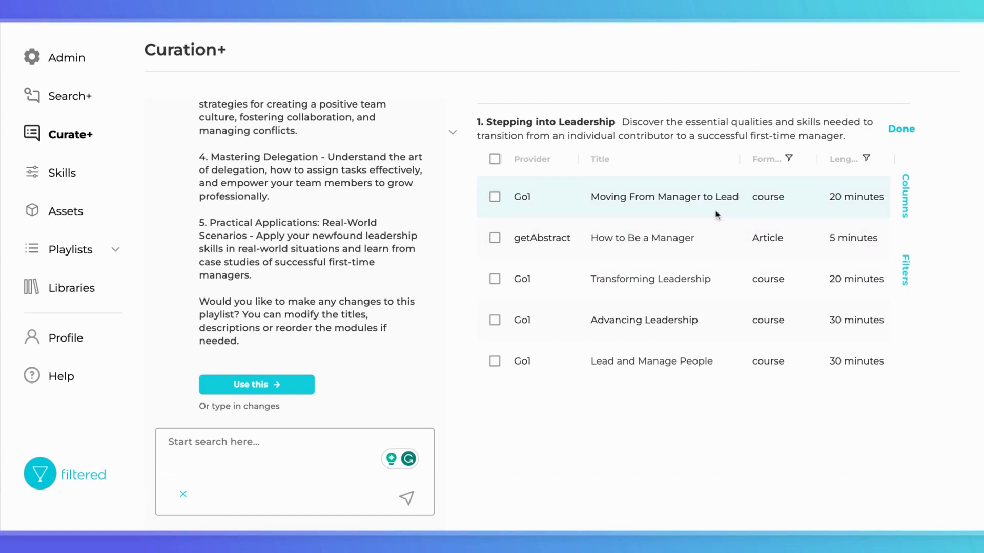
mouse_move(641, 238)
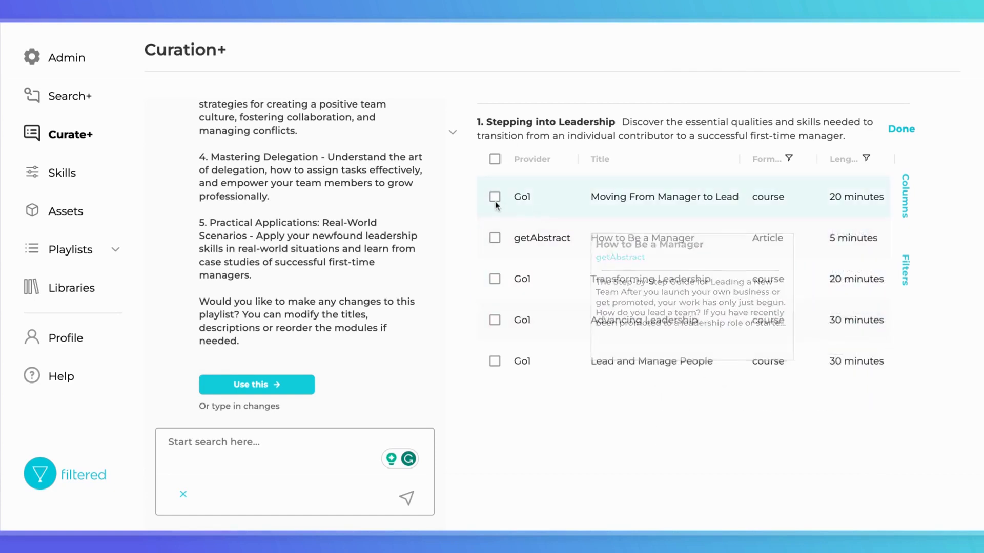
- Select Moving From Manager to Lead and How to Be a Manager for the module
left_click(494, 196)
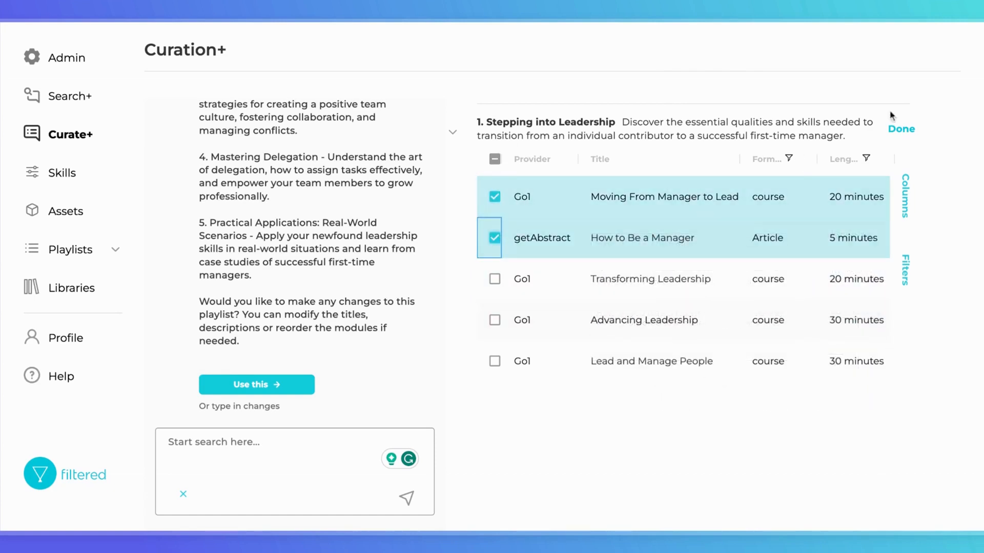
left_click(901, 130)
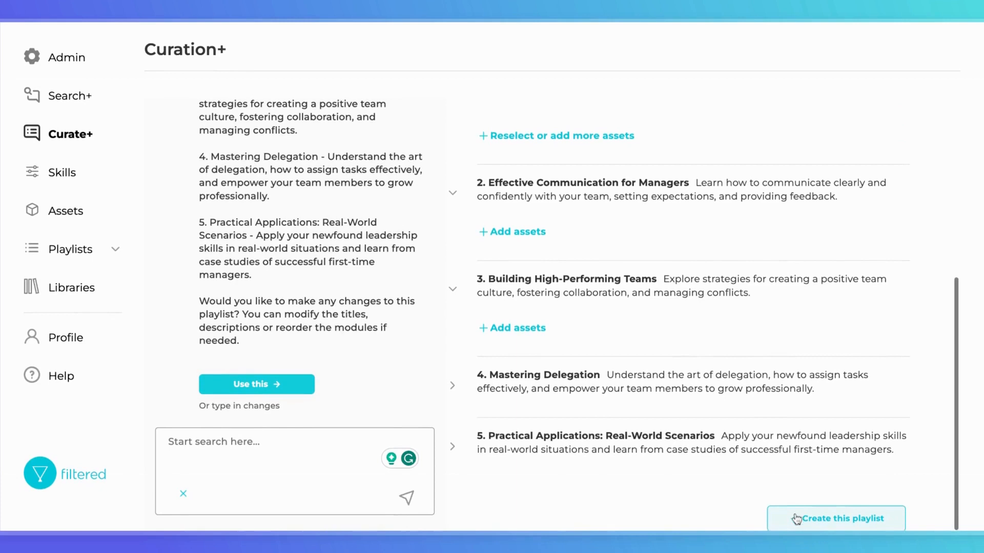
- Create the playlist from the outline and start editing its 'new managers 101' title
left_click(835, 518)
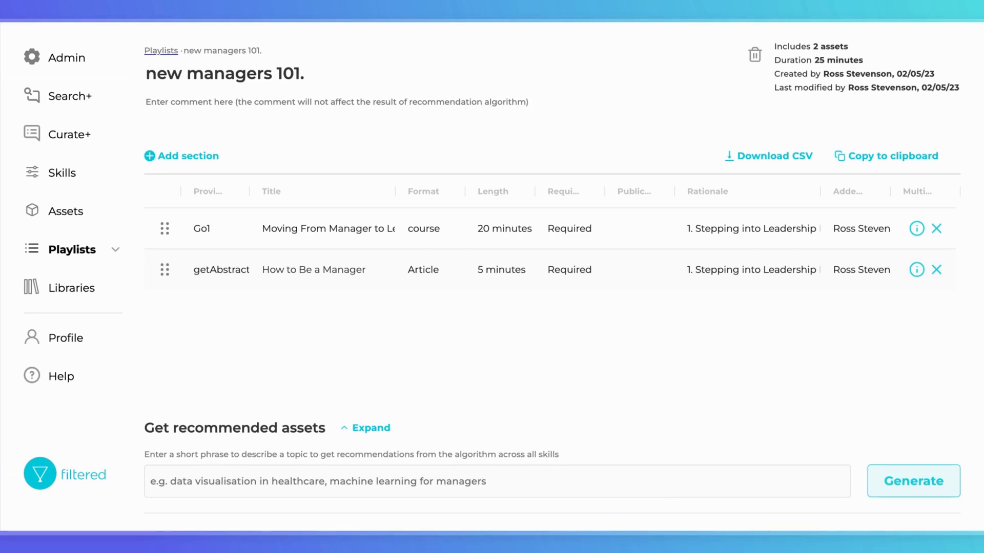
left_click(146, 74)
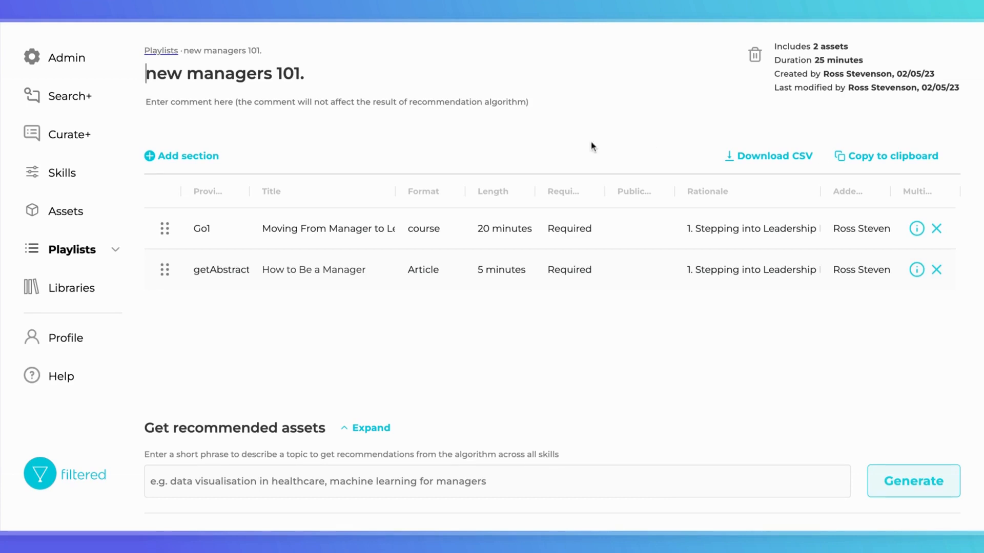